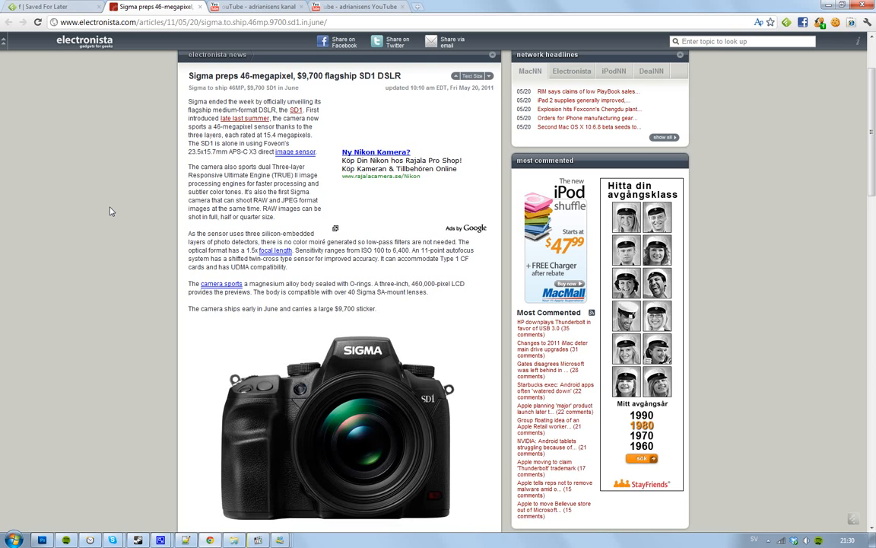
pyautogui.scroll(-3)
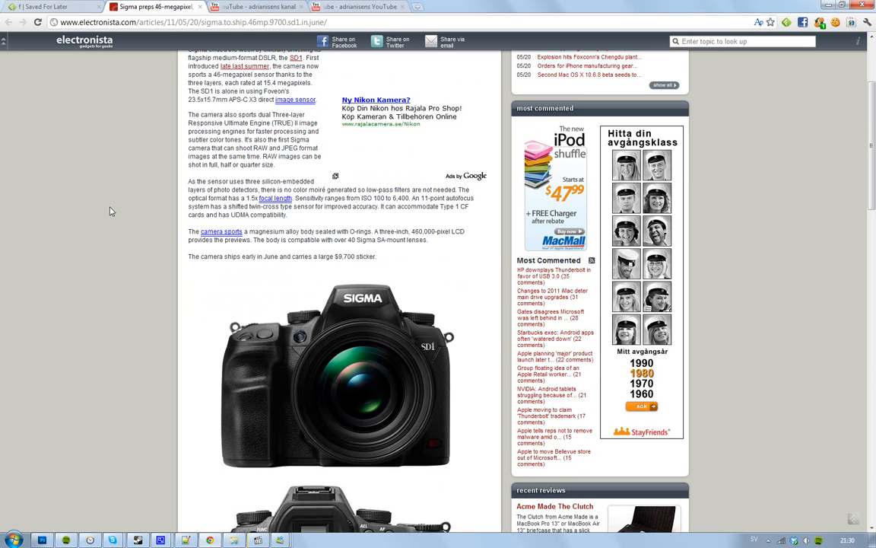
pyautogui.scroll(-3)
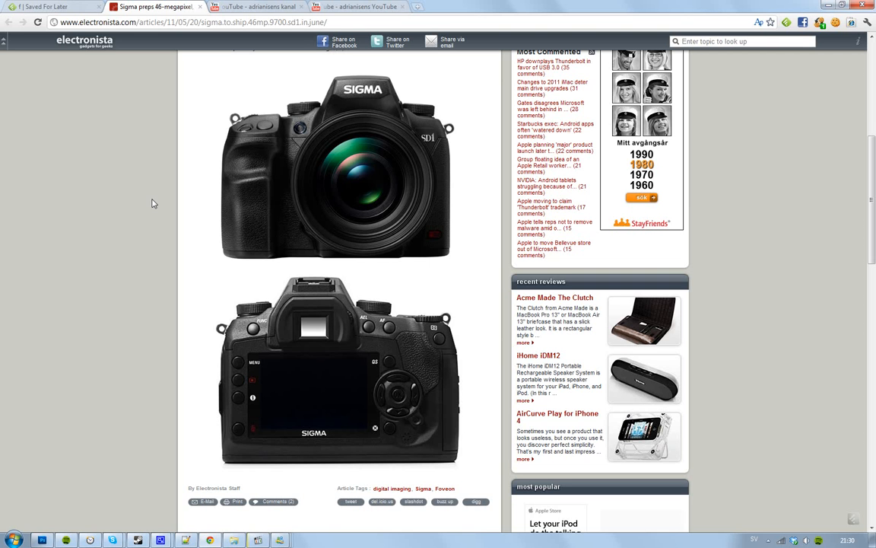
pyautogui.moveTo(380, 212)
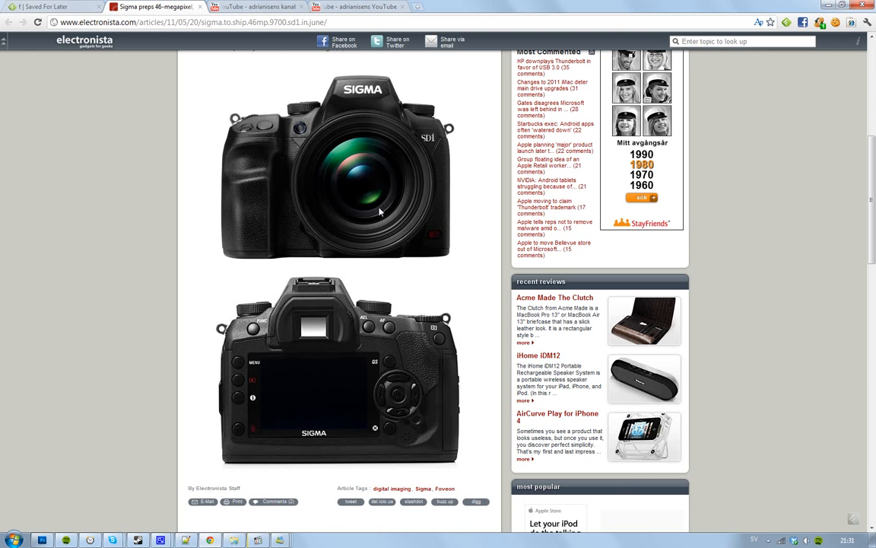
pyautogui.scroll(3)
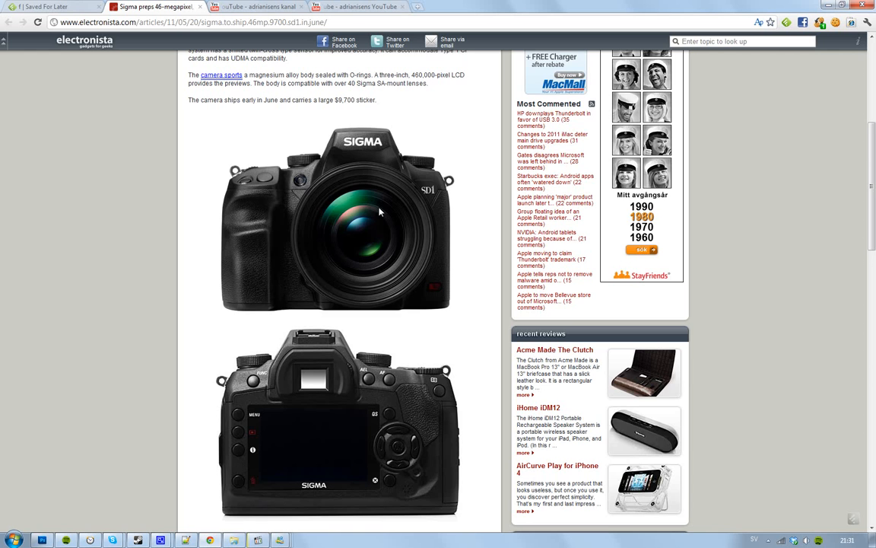
pyautogui.scroll(3)
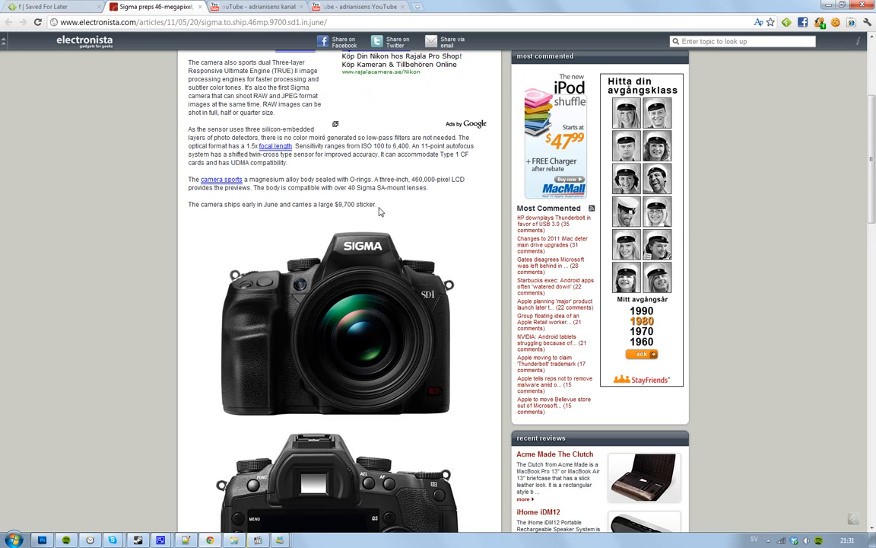
pyautogui.scroll(3)
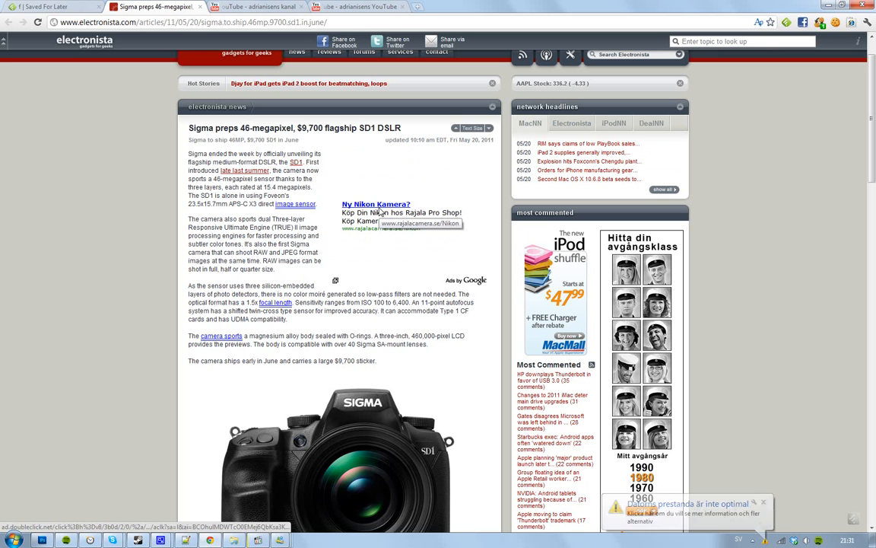